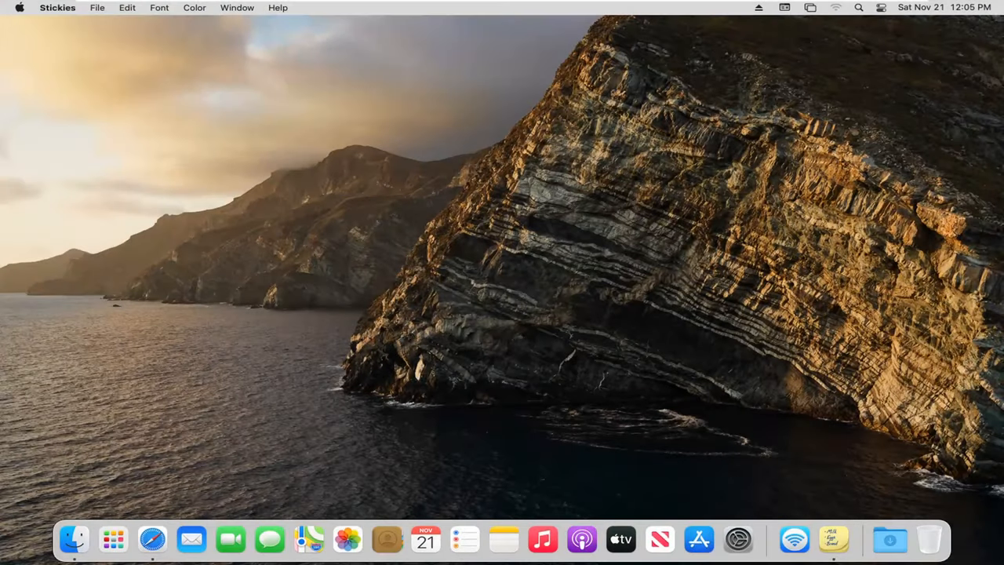
mouse_move(834, 539)
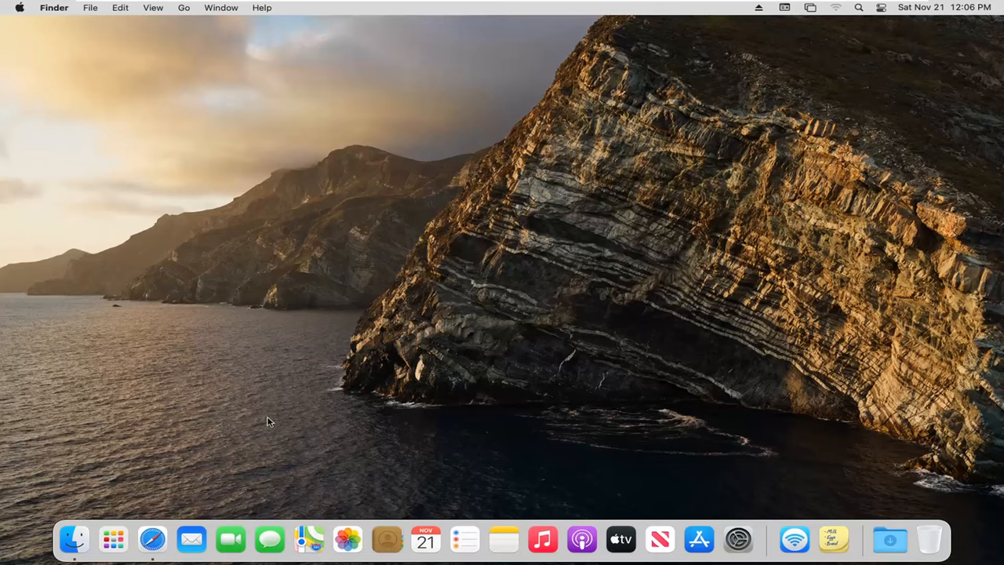
mouse_move(113, 555)
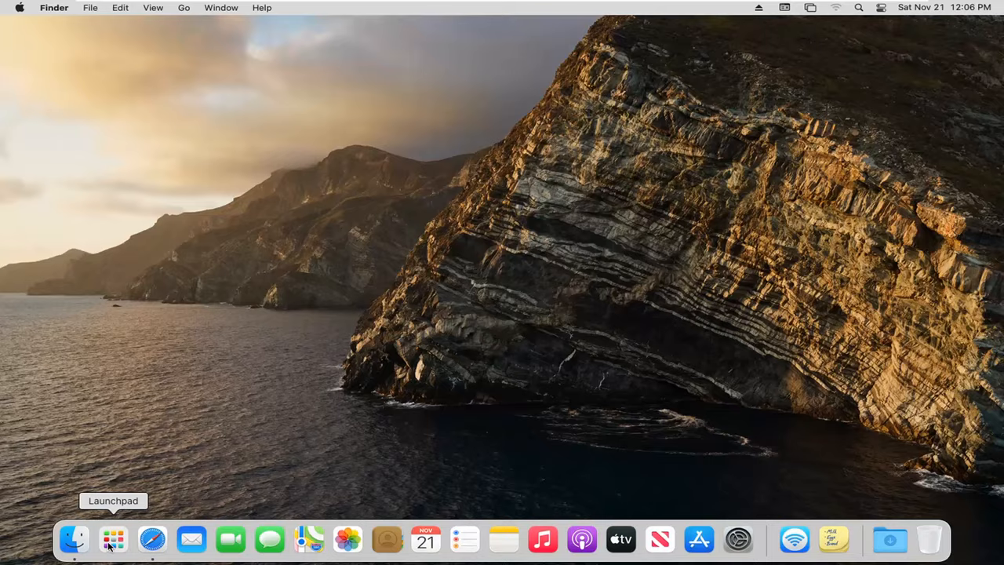
Launch Stickies from Launchpad, move the new yellow note left and write 'hello' in it
left_click(110, 545)
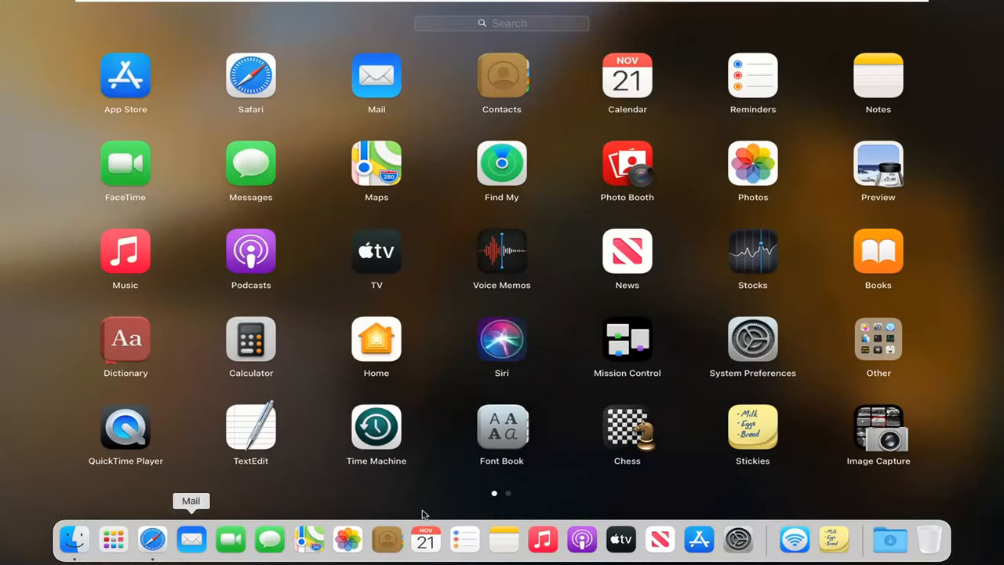
mouse_move(759, 436)
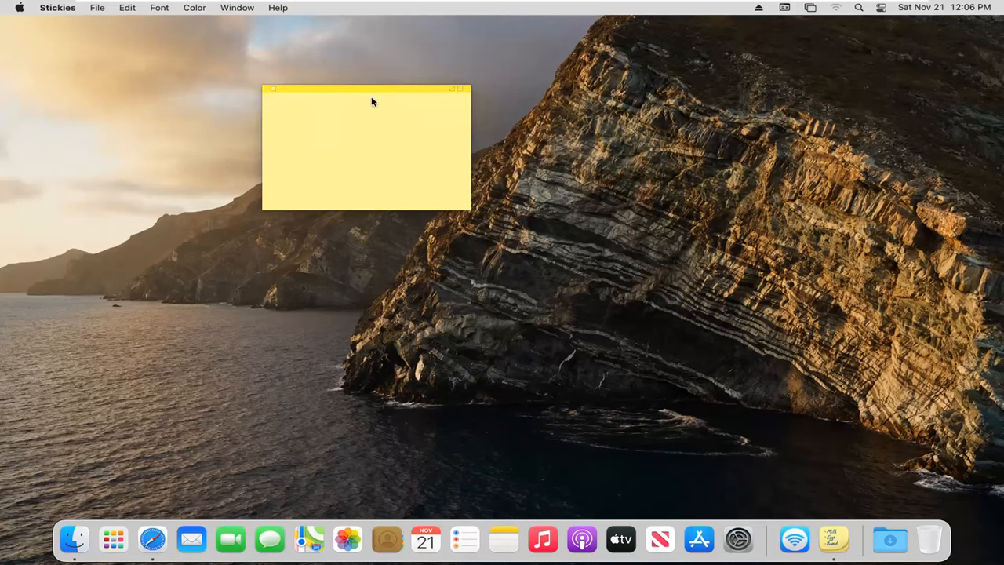
left_click_drag(364, 87, 274, 107)
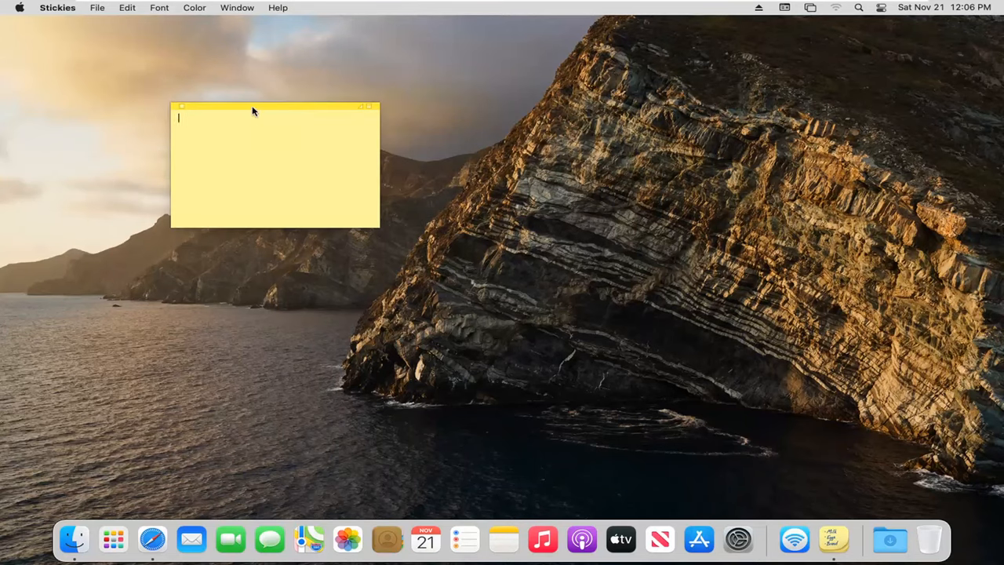
type("hello")
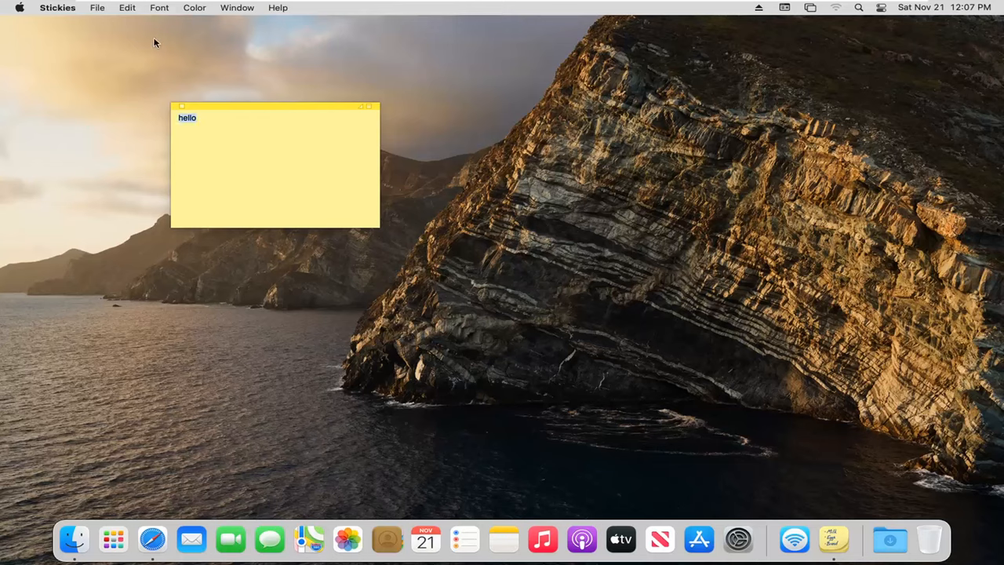
Browse the Edit and Font menus and apply Font > Smaller to the 'hello' text
left_click(128, 7)
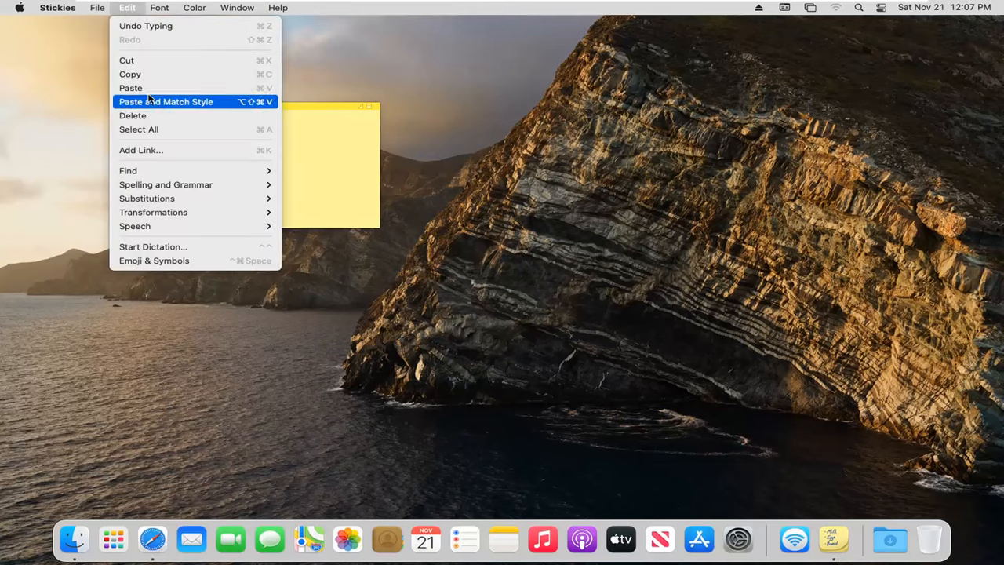
mouse_move(166, 185)
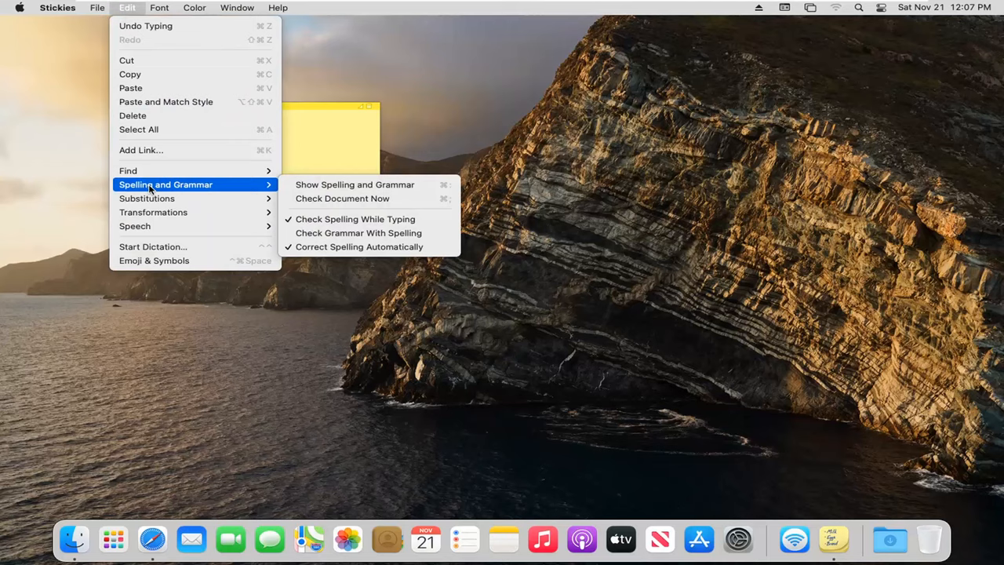
left_click(160, 6)
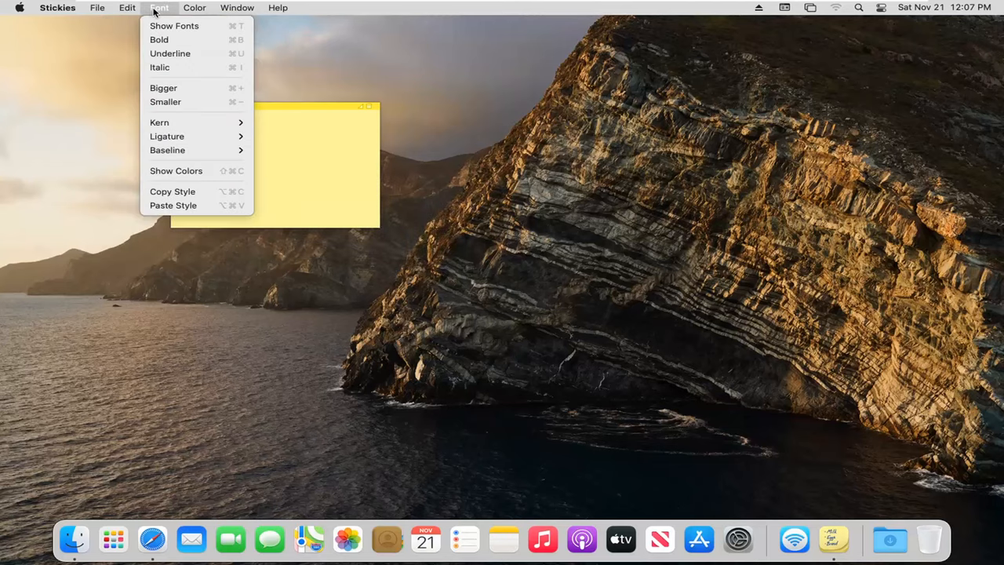
mouse_move(160, 39)
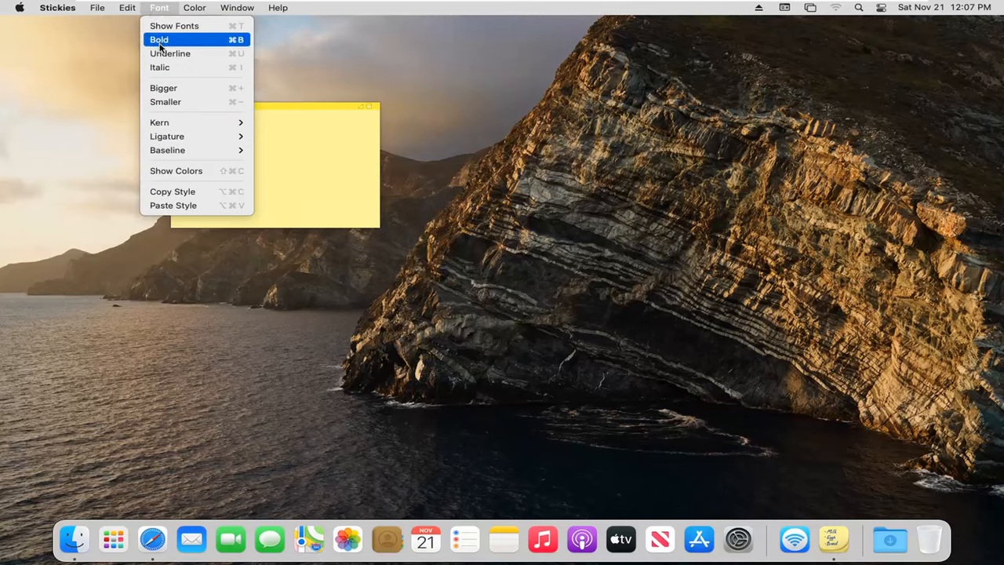
mouse_move(167, 102)
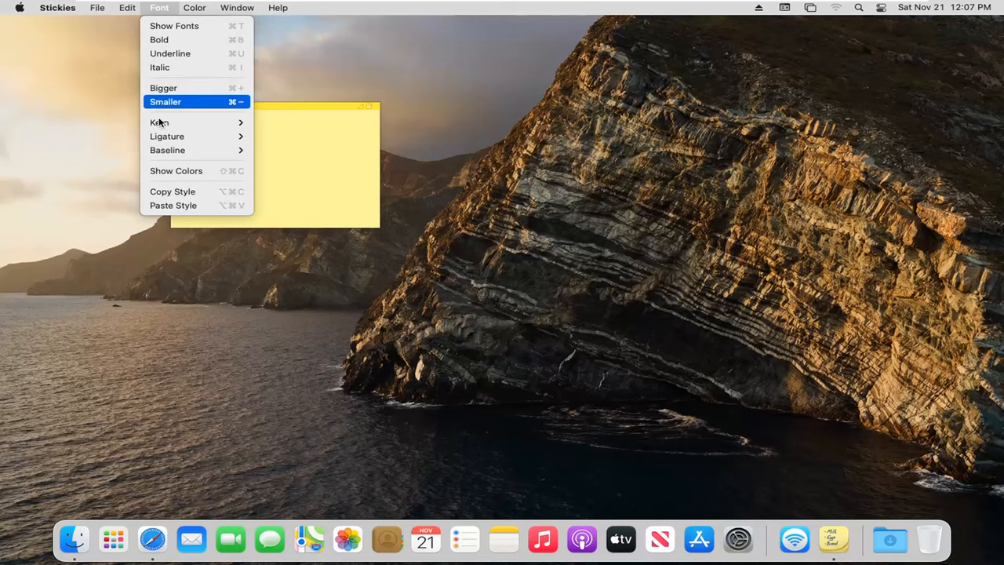
left_click(166, 102)
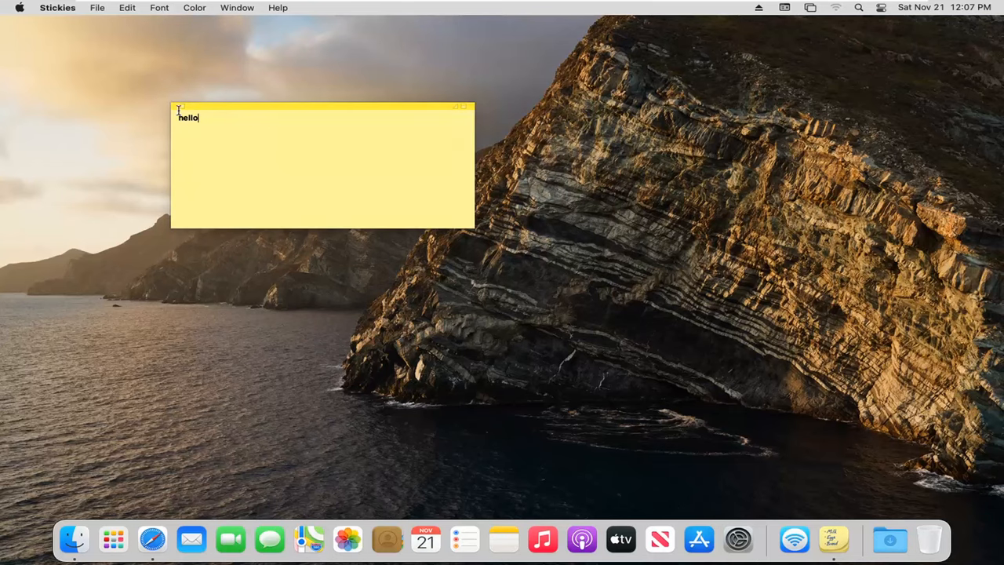
Close the note and save its contents to the Desktop as a plain-text Untitled file
left_click(462, 104)
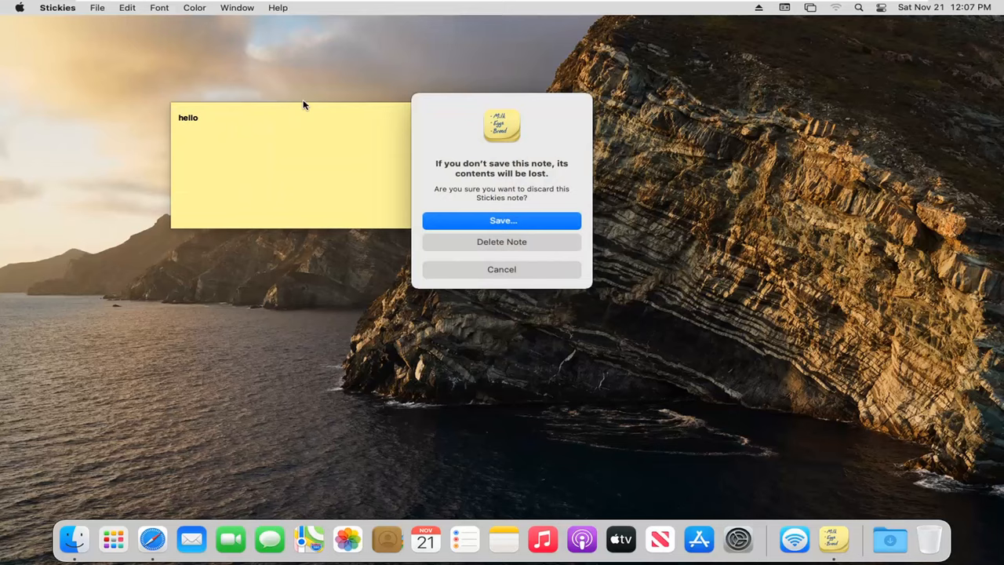
mouse_move(480, 241)
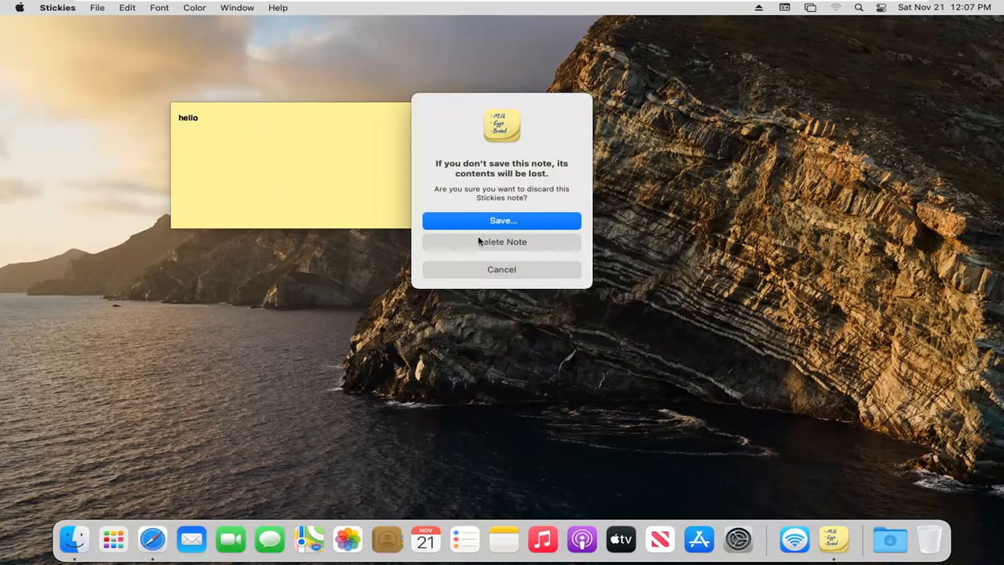
mouse_move(222, 147)
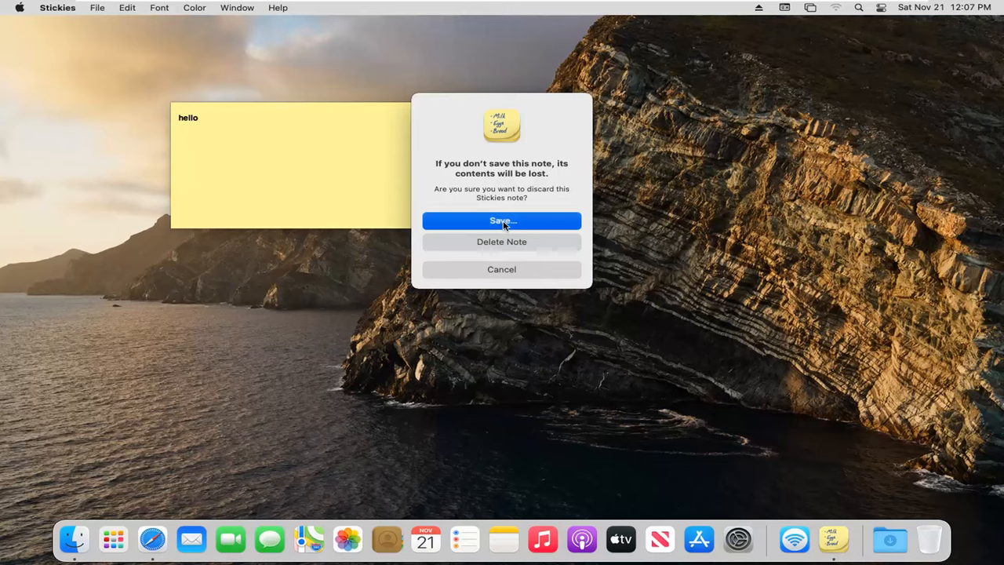
left_click(502, 220)
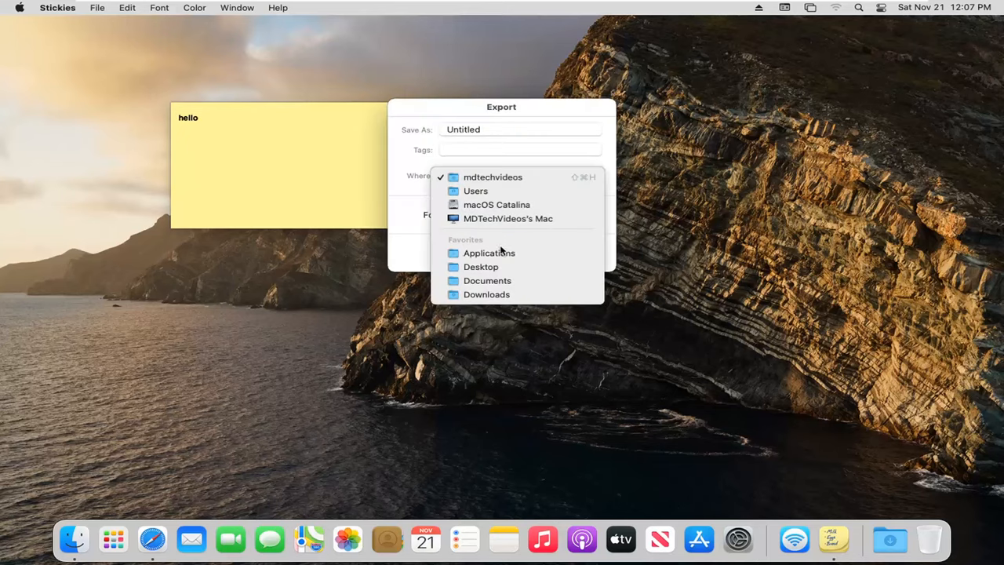
left_click(480, 267)
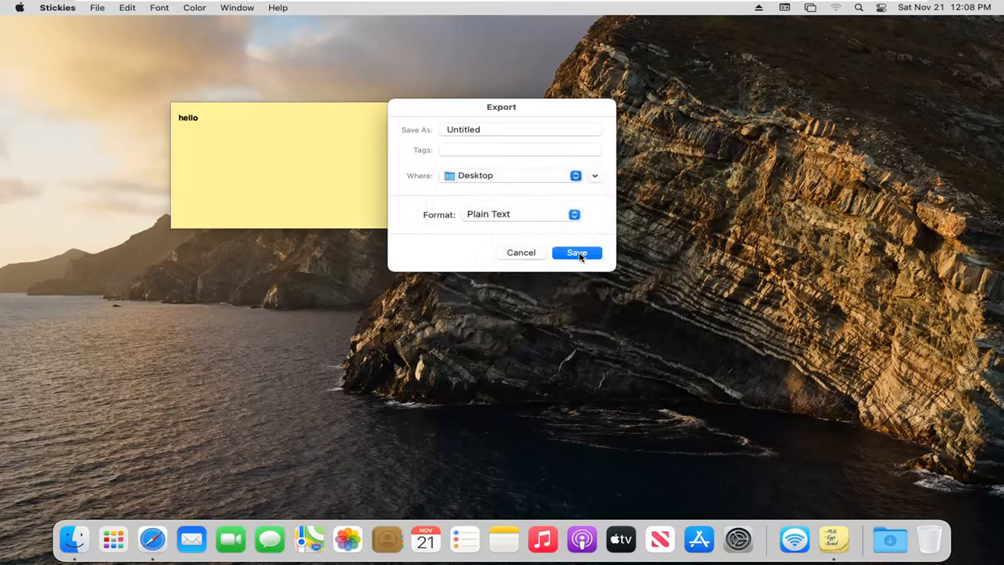
left_click(577, 251)
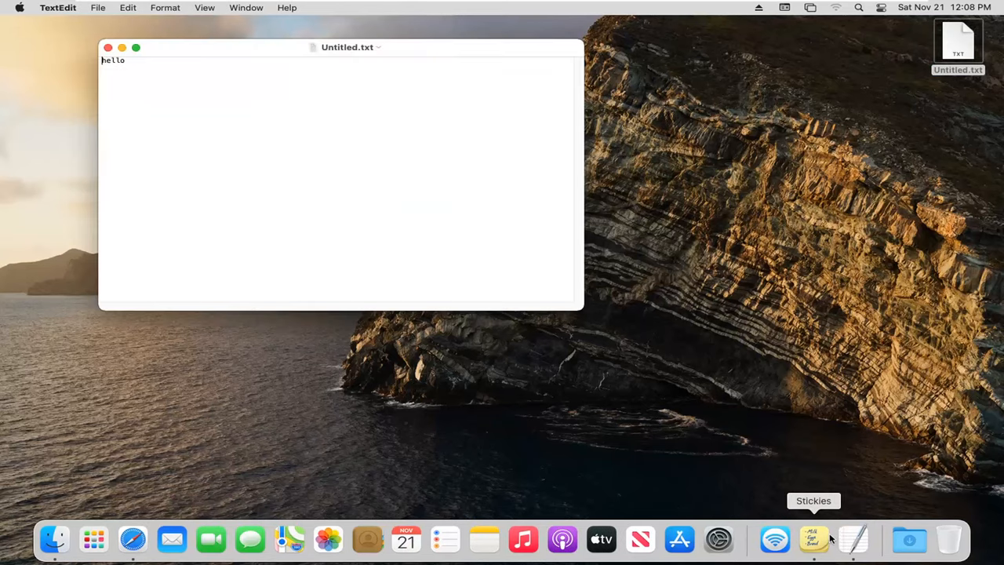
Select the word 'hello' in Untitled.txt, then close the TextEdit document
double_click(113, 61)
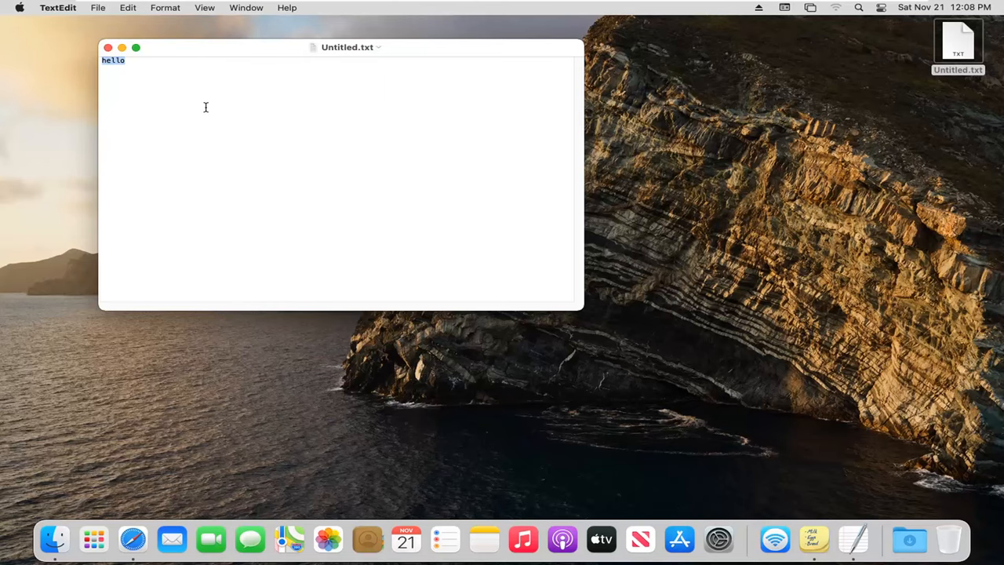
left_click(113, 48)
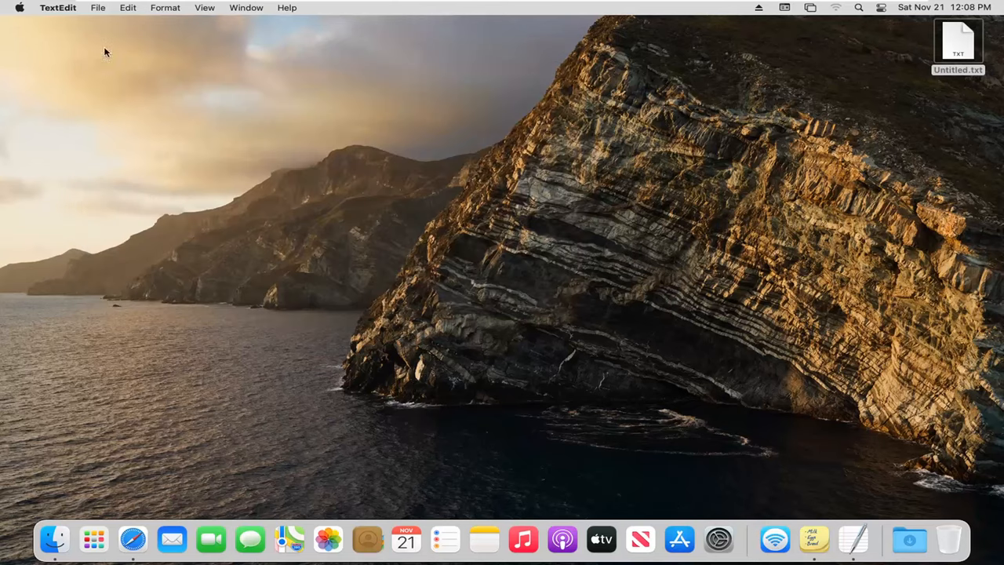